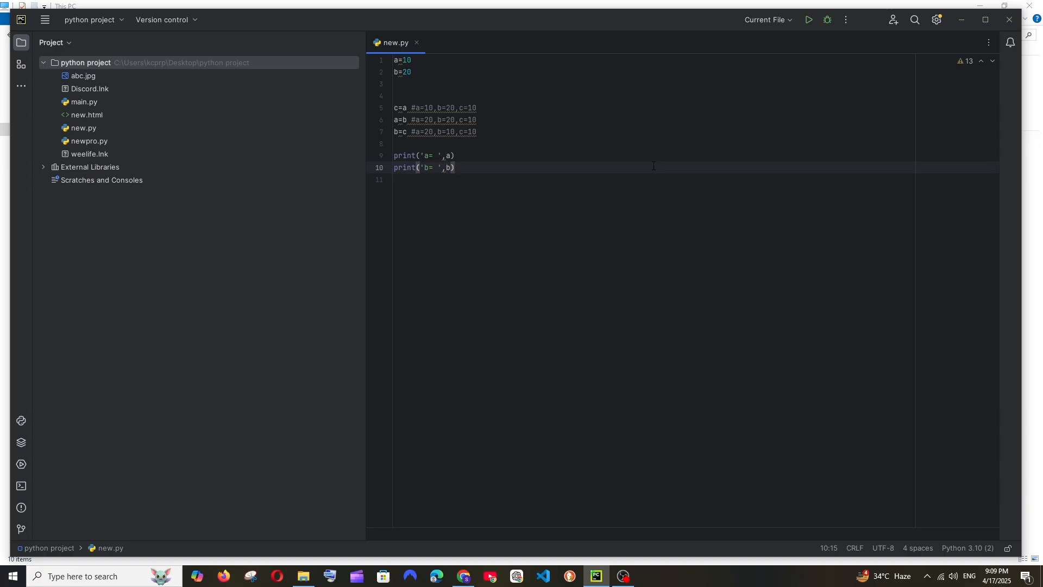
{"action": "mouse_move", "coordinate": [44, 20]}
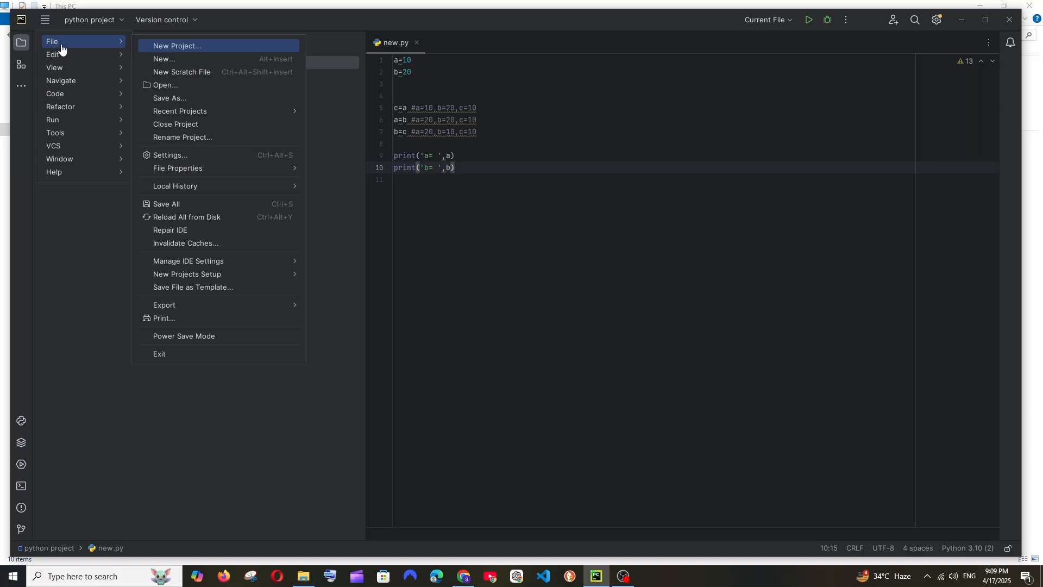
{"action": "mouse_move", "coordinate": [170, 155]}
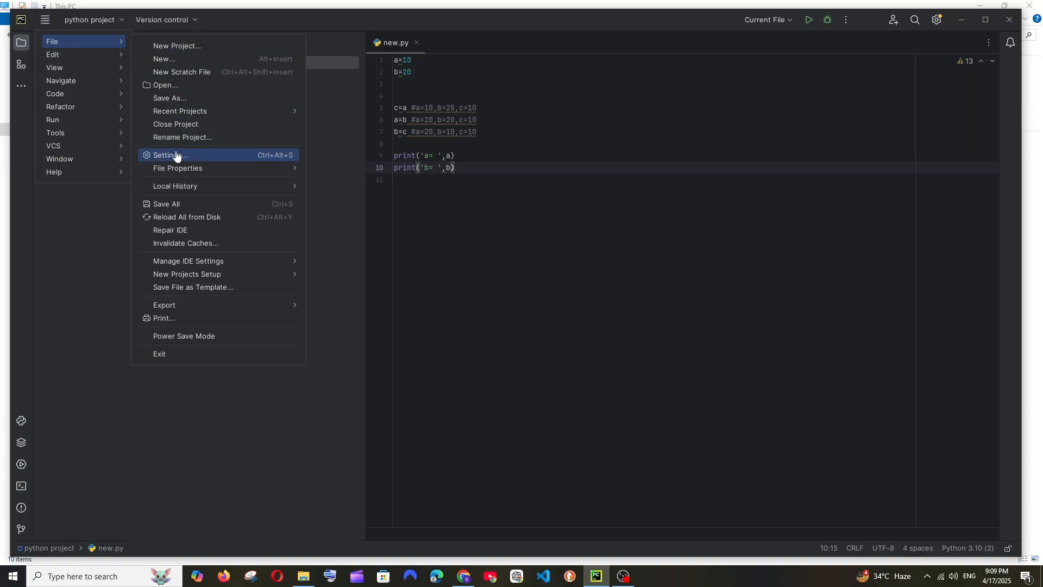
Open PyCharm's Settings on the Plugins marketplace page.
{"action": "left_click", "coordinate": [167, 155]}
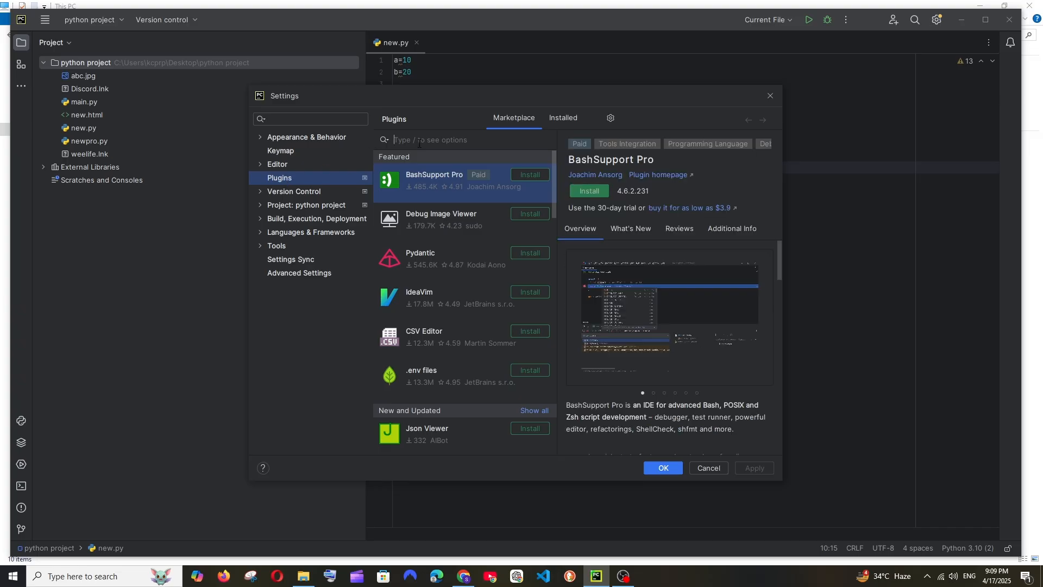
Search the marketplace for 'github co' and install the GitHub Copilot plugin.
{"action": "type", "text": "github"}
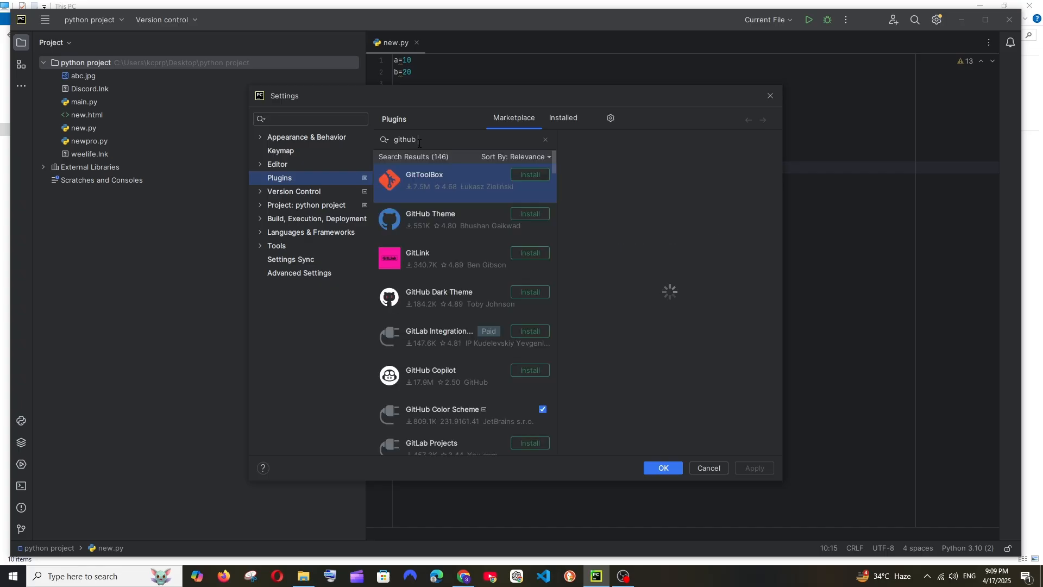
{"action": "type", "text": "co"}
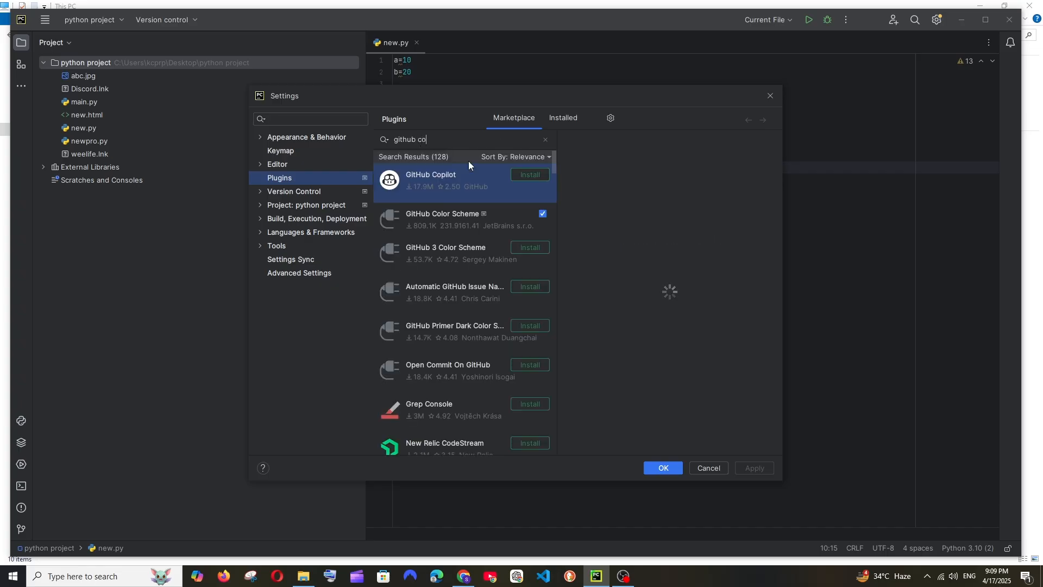
{"action": "left_click", "coordinate": [430, 180]}
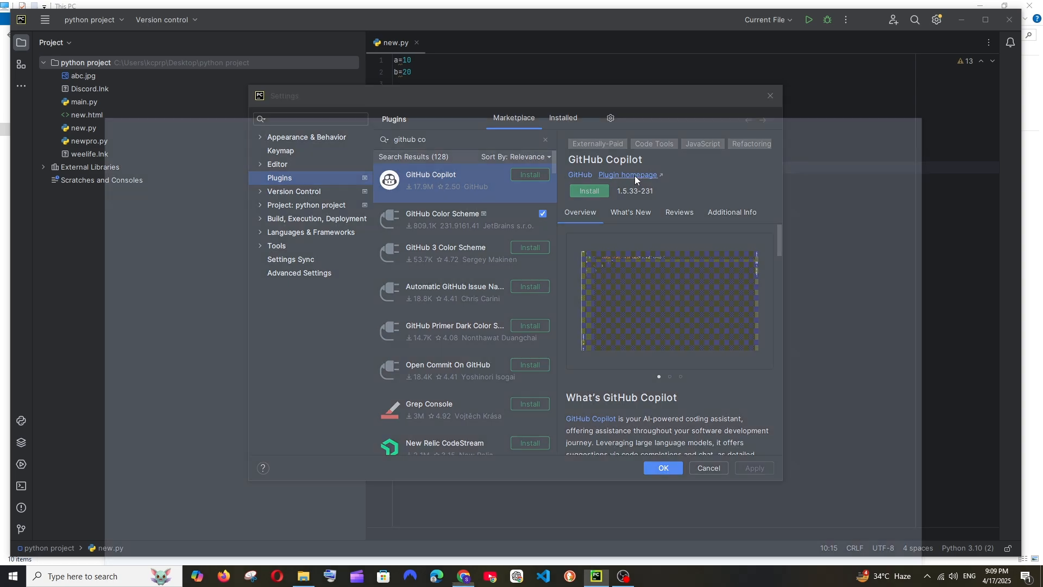
{"action": "left_click", "coordinate": [628, 175]}
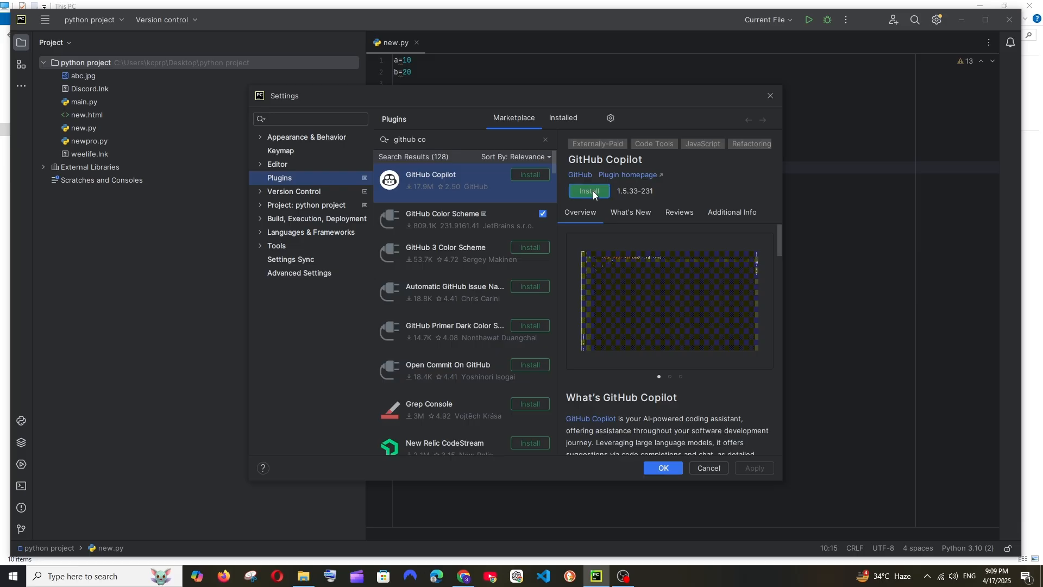
{"action": "left_click", "coordinate": [588, 191]}
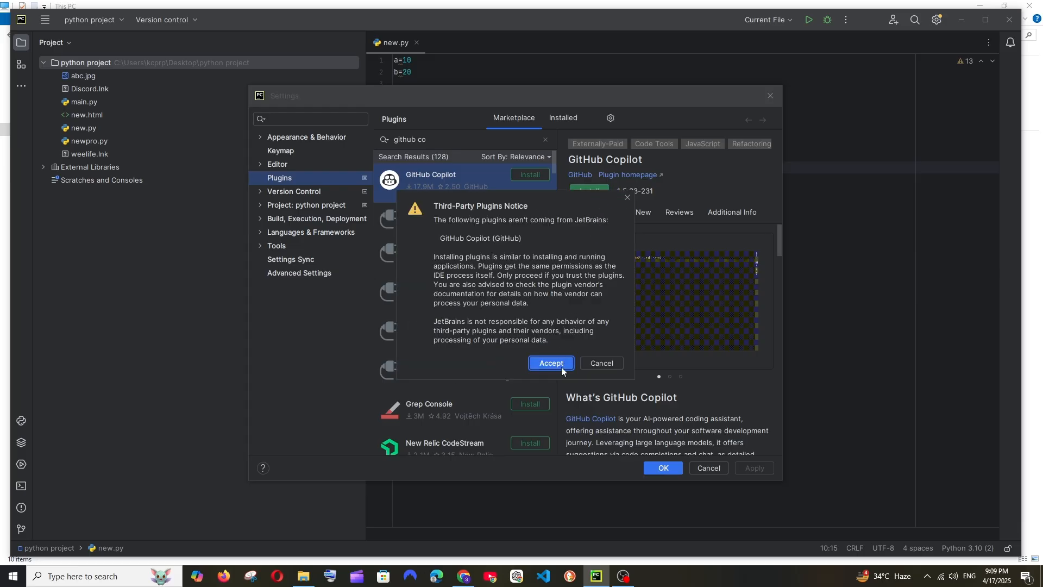
Accept the third-party plugin notice and restart the IDE.
{"action": "left_click", "coordinate": [550, 362]}
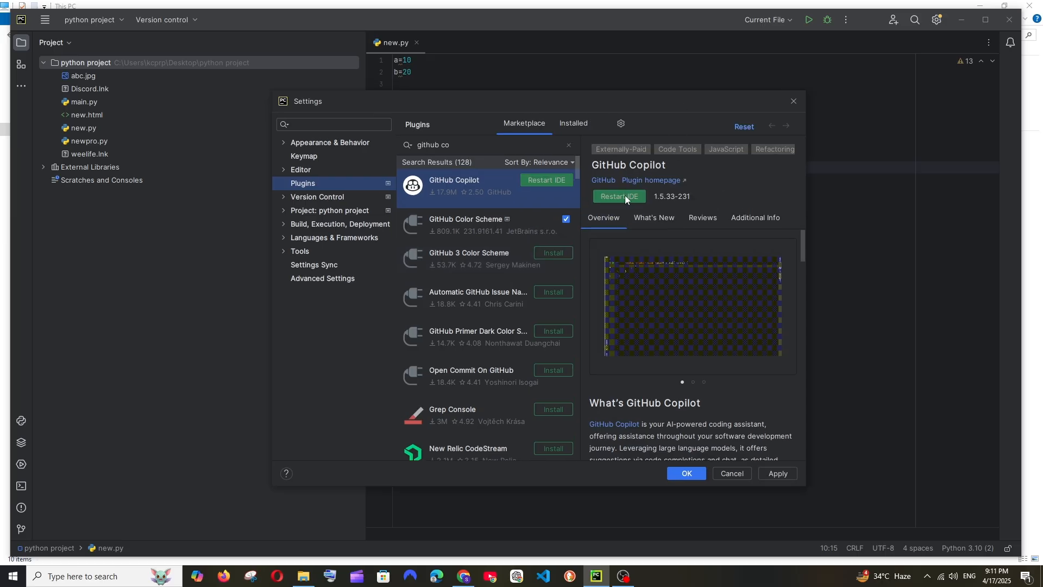
{"action": "left_click", "coordinate": [618, 196]}
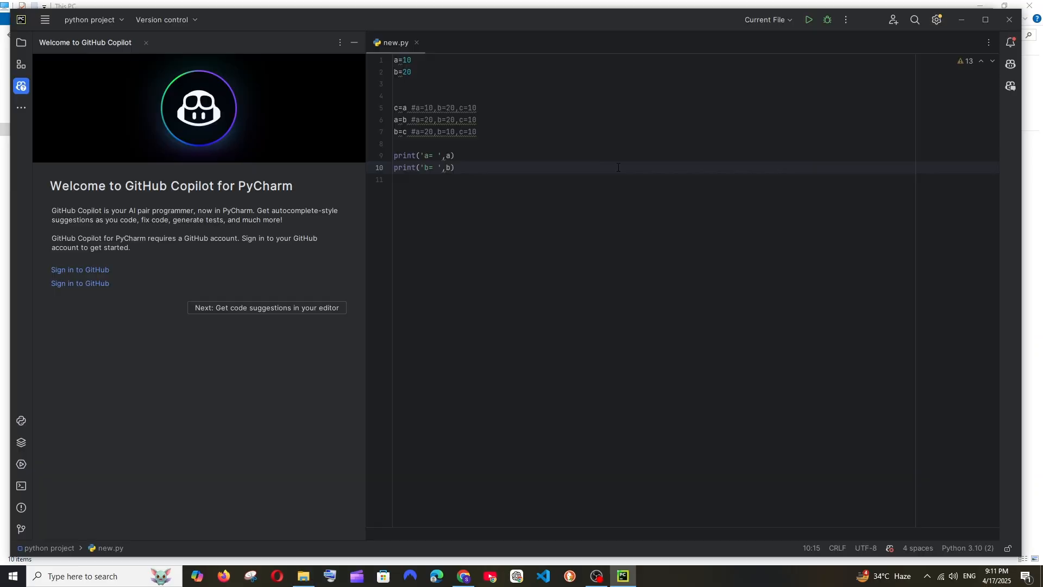
{"action": "mouse_move", "coordinate": [91, 61]}
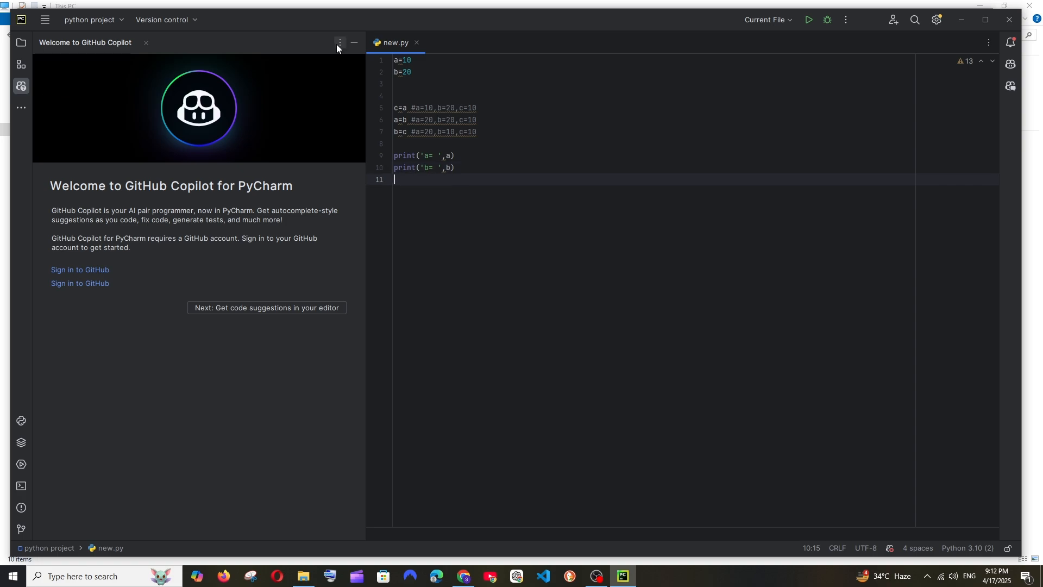
Move the GitHub Copilot tool window to the Right Top position.
{"action": "left_click", "coordinate": [338, 42]}
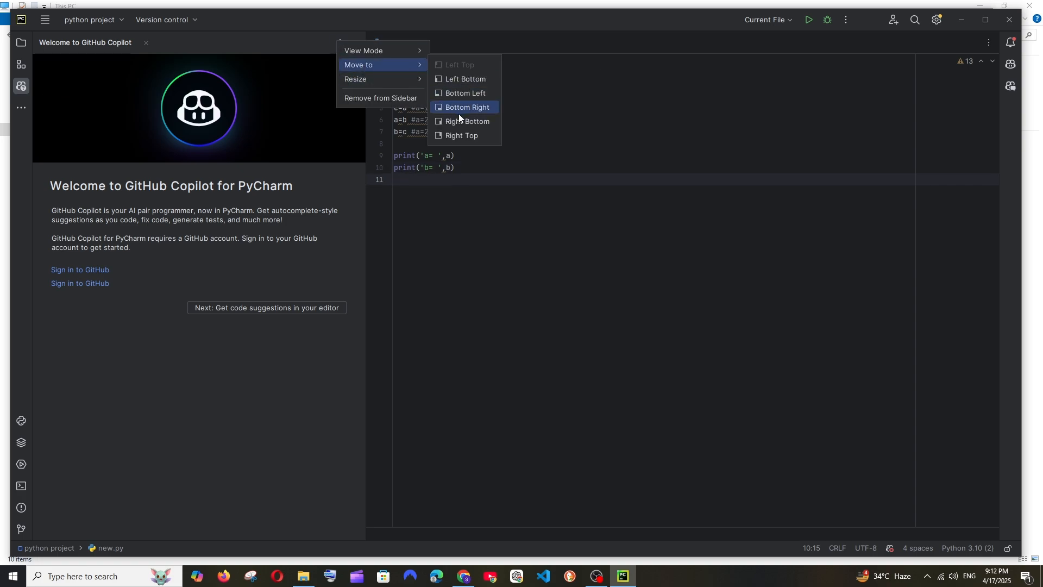
{"action": "left_click", "coordinate": [466, 107]}
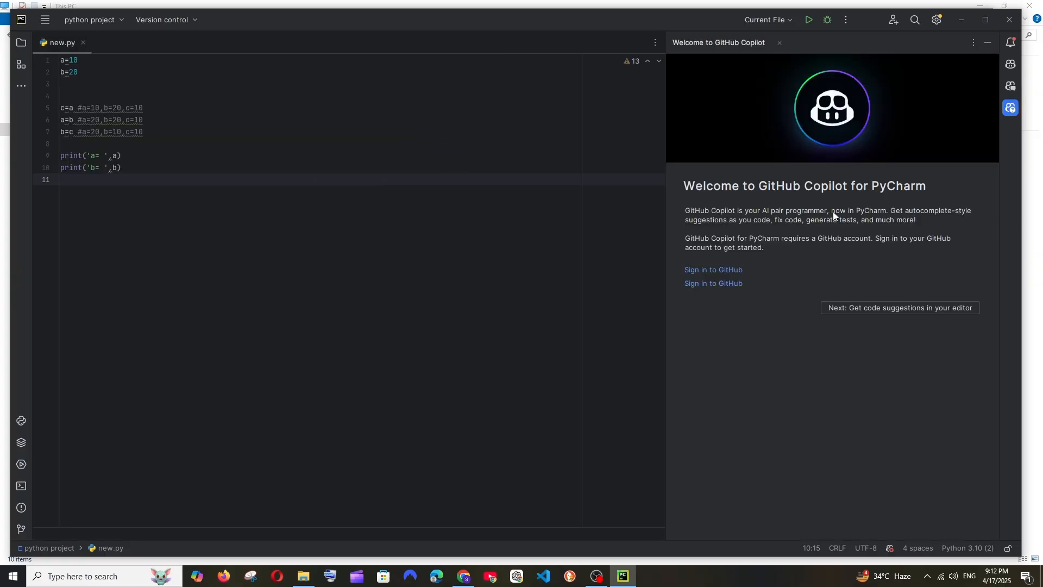
{"action": "mouse_move", "coordinate": [859, 197]}
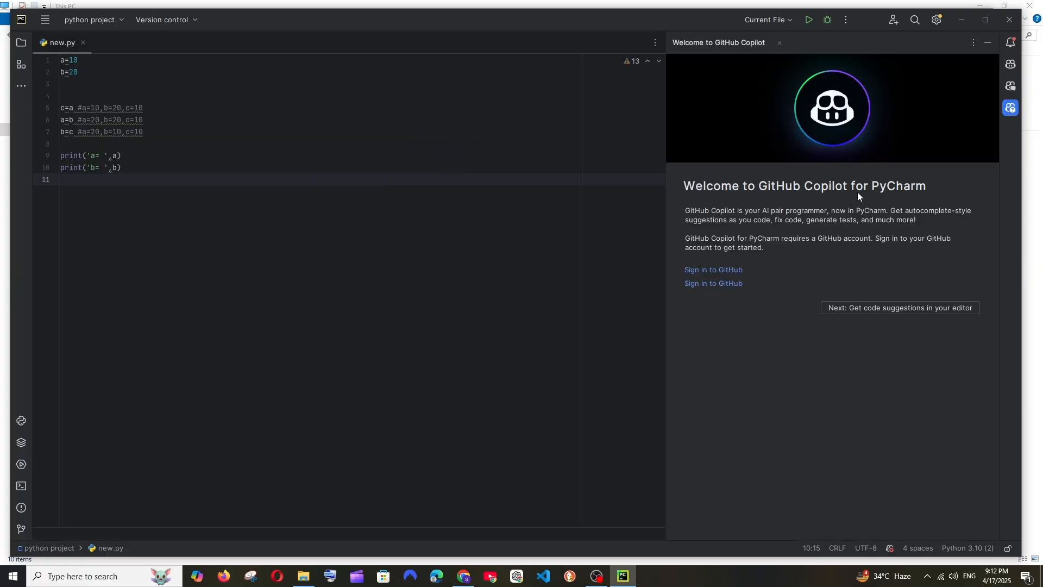
{"action": "mouse_move", "coordinate": [717, 278]}
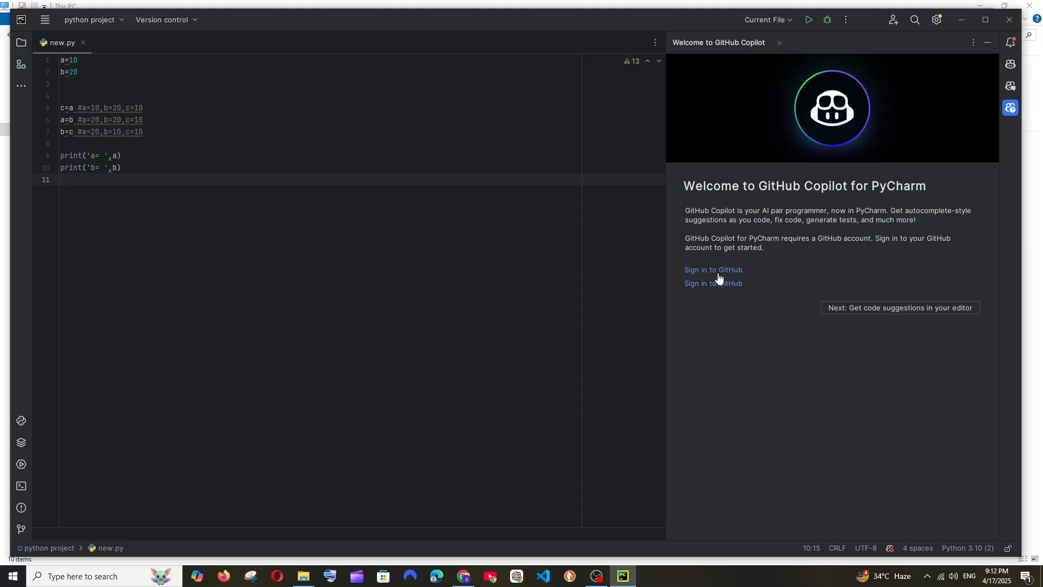
Sign in to GitHub from the Copilot welcome panel.
{"action": "left_click", "coordinate": [712, 269]}
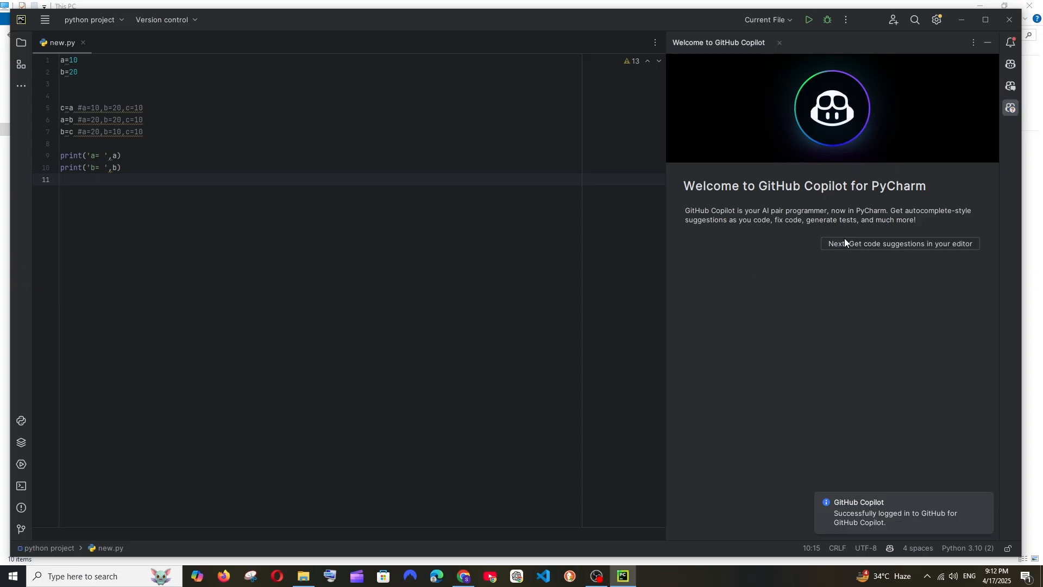
{"action": "mouse_move", "coordinate": [752, 221]}
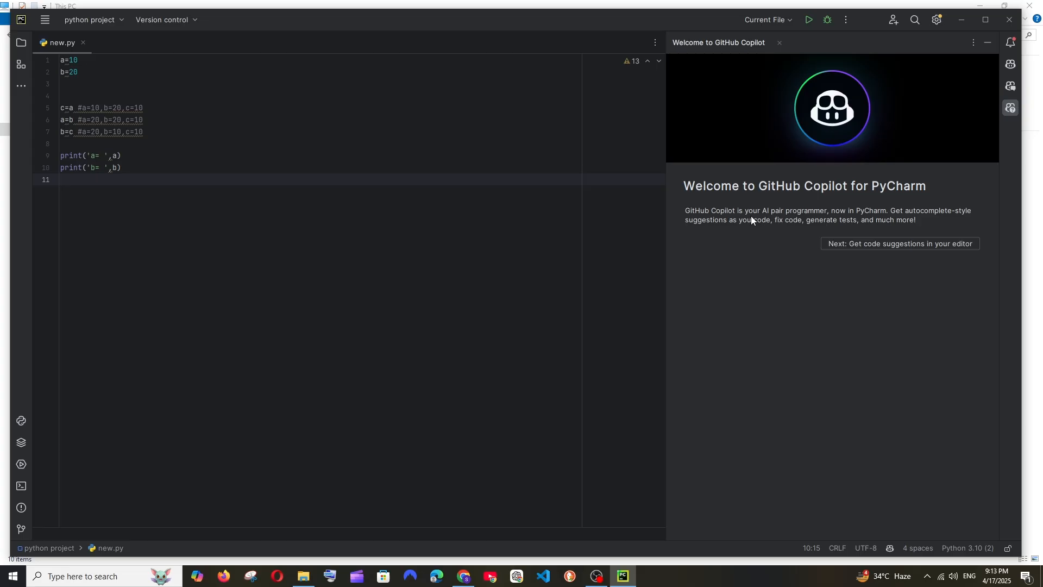
{"action": "mouse_move", "coordinate": [999, 107]}
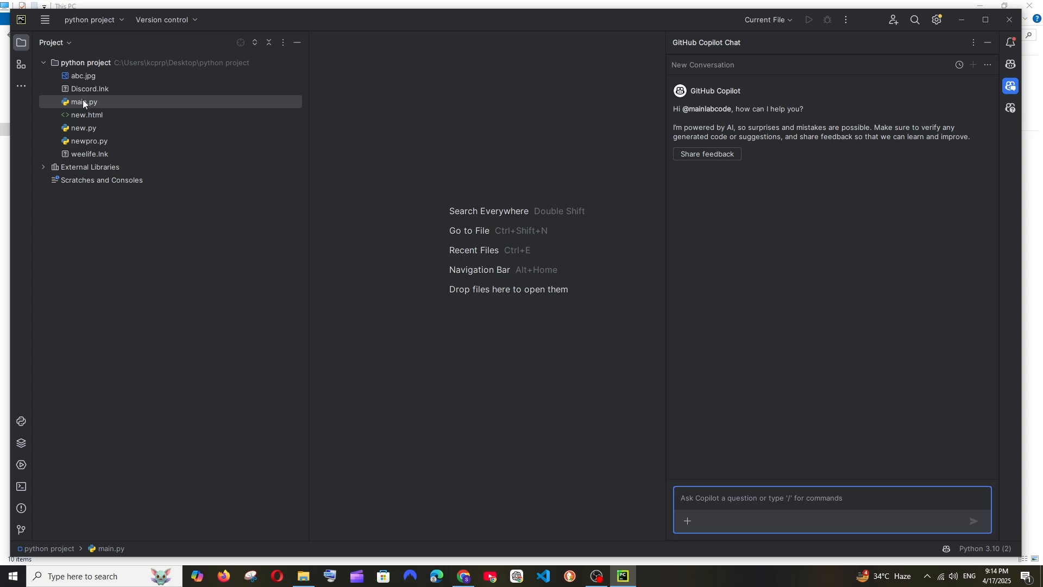
Close main.py so new.py shows, and attach new.py to the Copilot chat.
{"action": "double_click", "coordinate": [83, 127]}
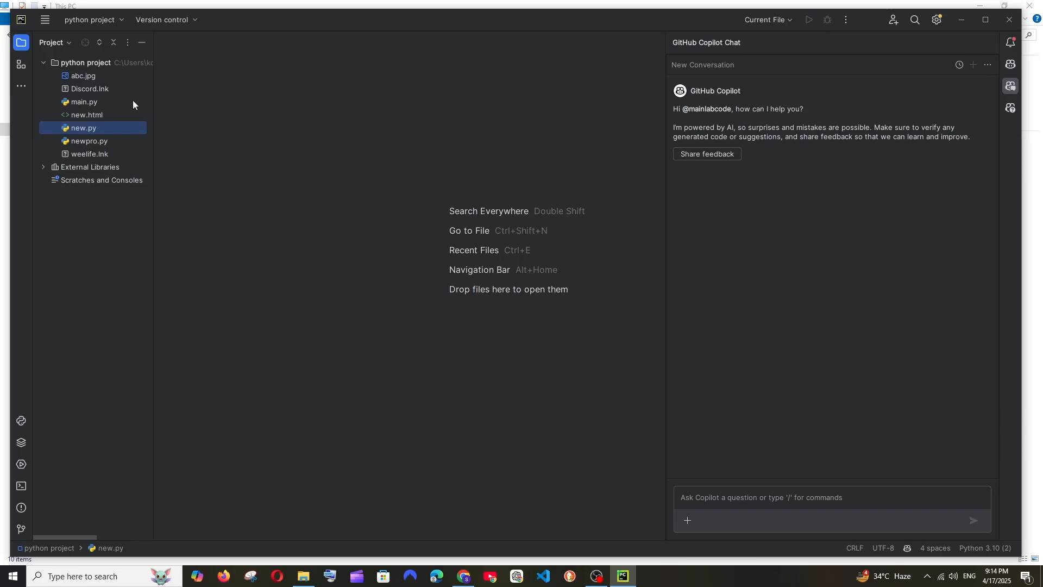
{"action": "double_click", "coordinate": [82, 102]}
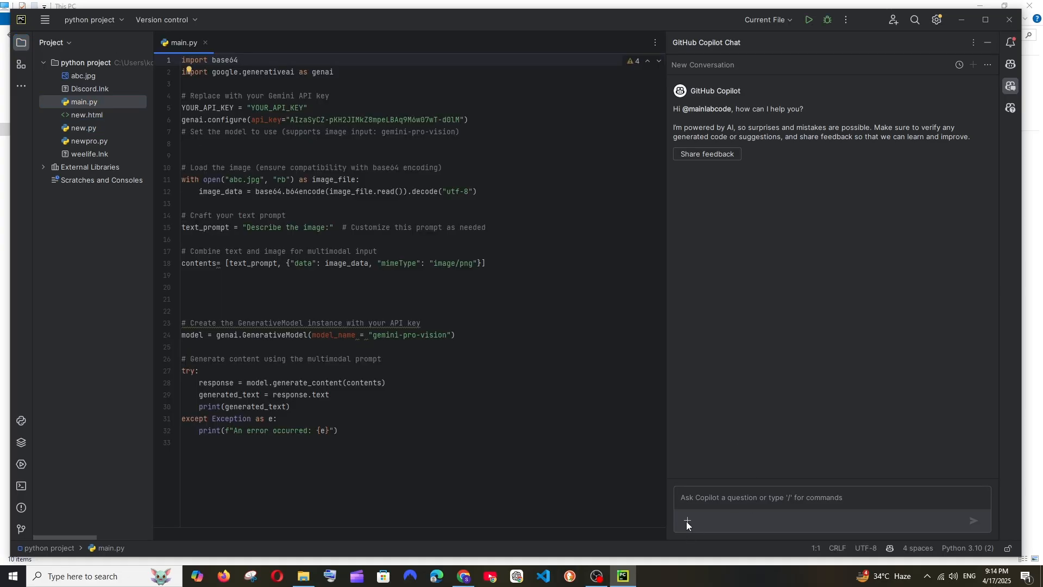
{"action": "left_click", "coordinate": [687, 520]}
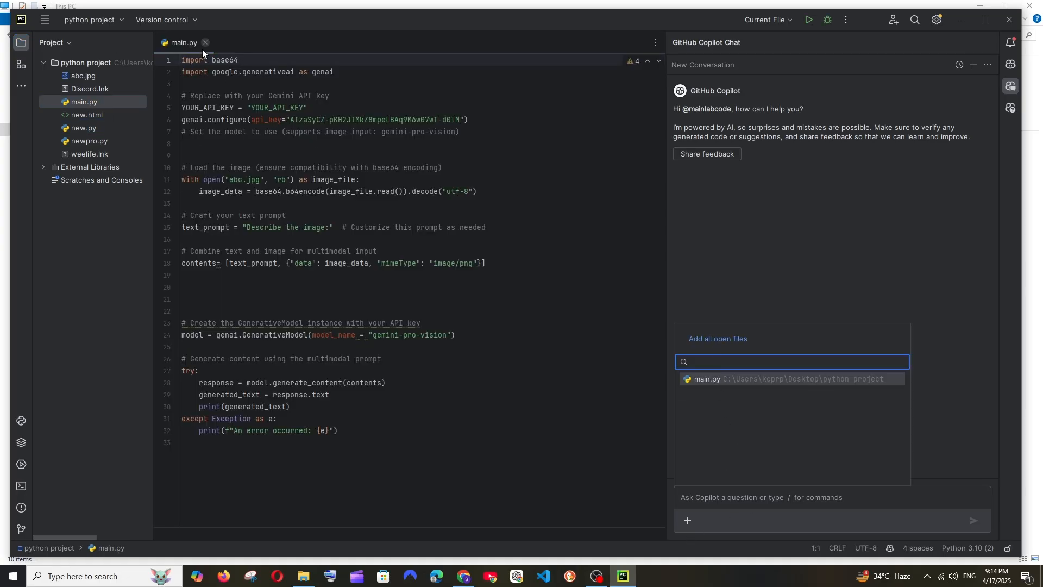
{"action": "left_click", "coordinate": [83, 127]}
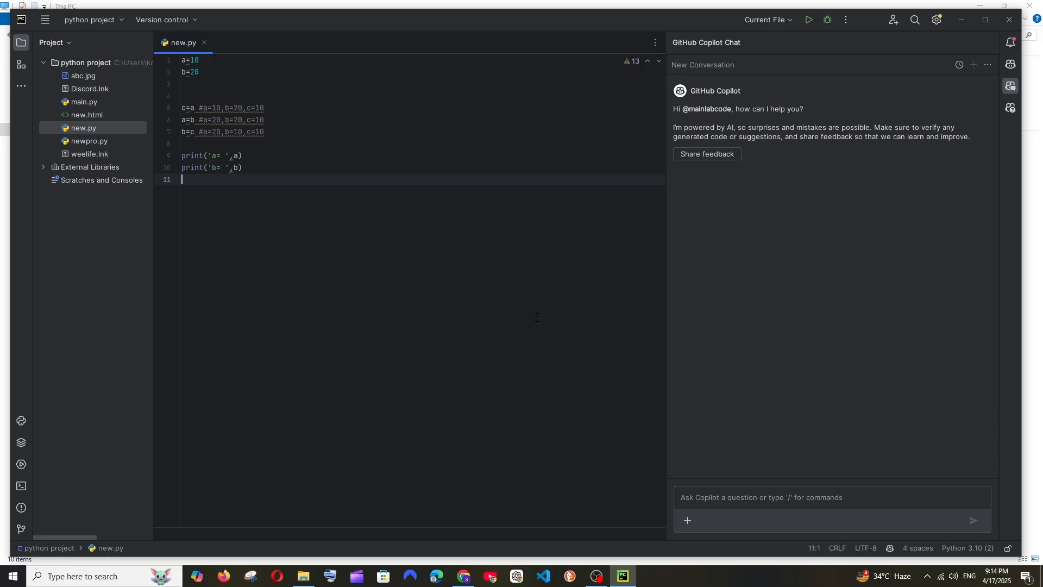
{"action": "left_click", "coordinate": [687, 521]}
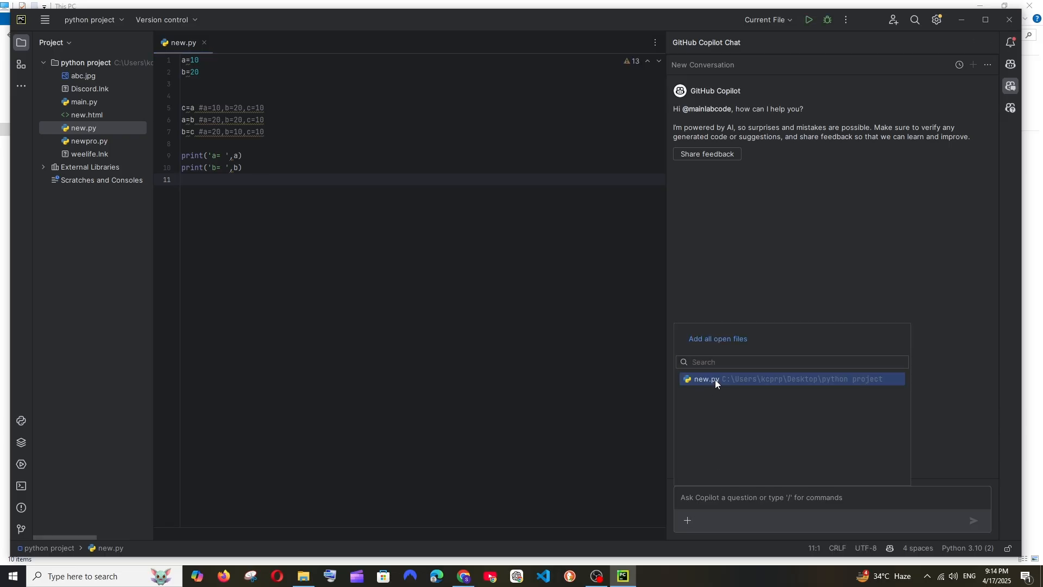
{"action": "left_click", "coordinate": [701, 379]}
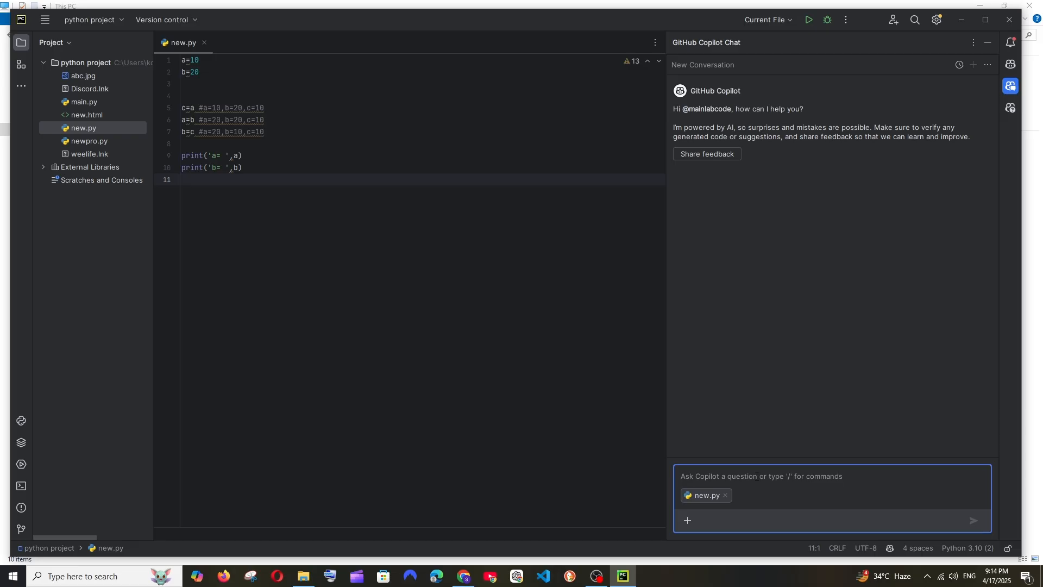
Ask Copilot 'add 2 nos' and insert its code block into new.py.
{"action": "type", "text": "add 2 nos"}
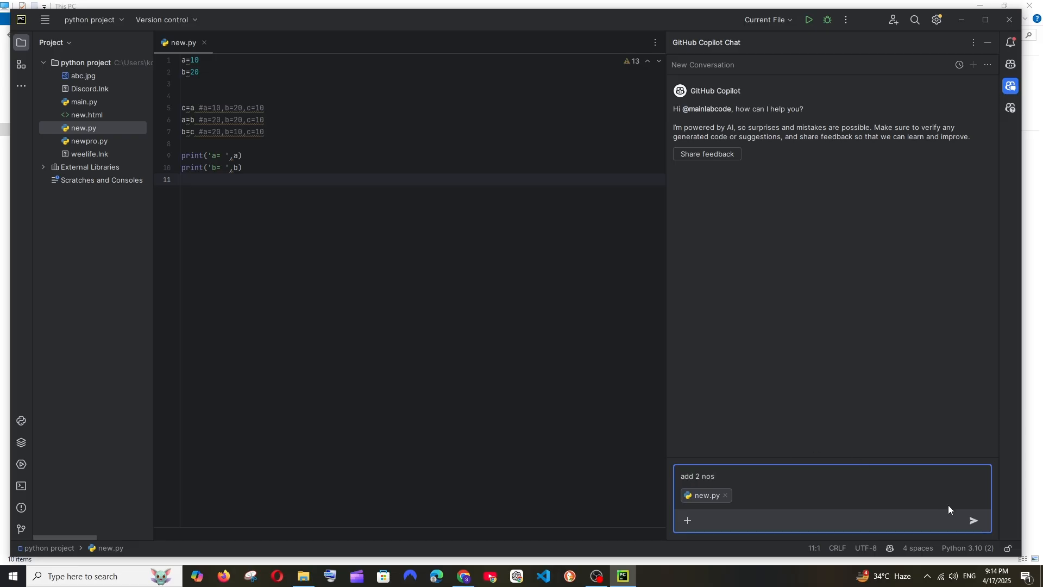
{"action": "left_click", "coordinate": [971, 520]}
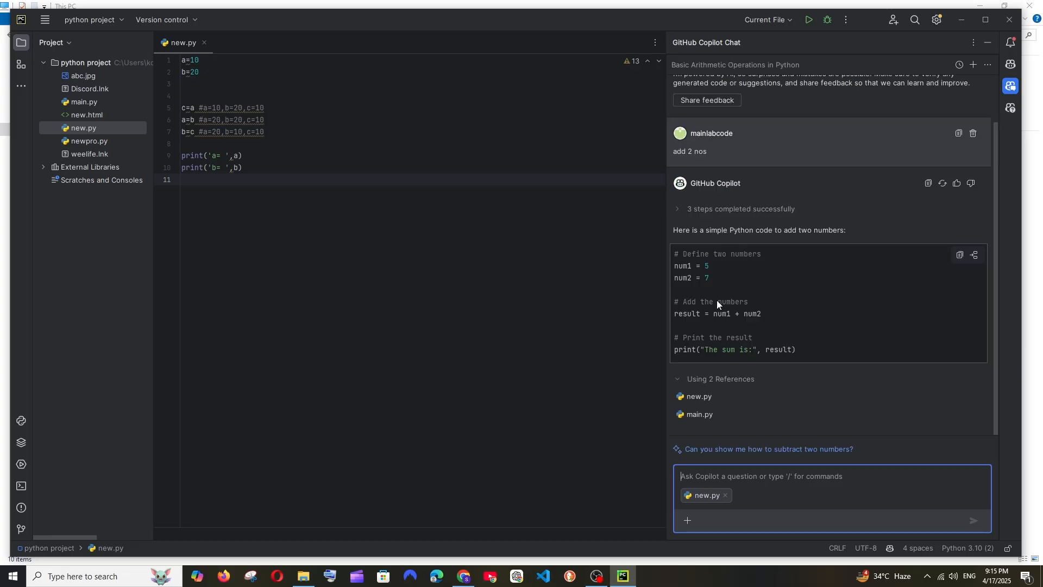
{"action": "mouse_move", "coordinate": [956, 252]}
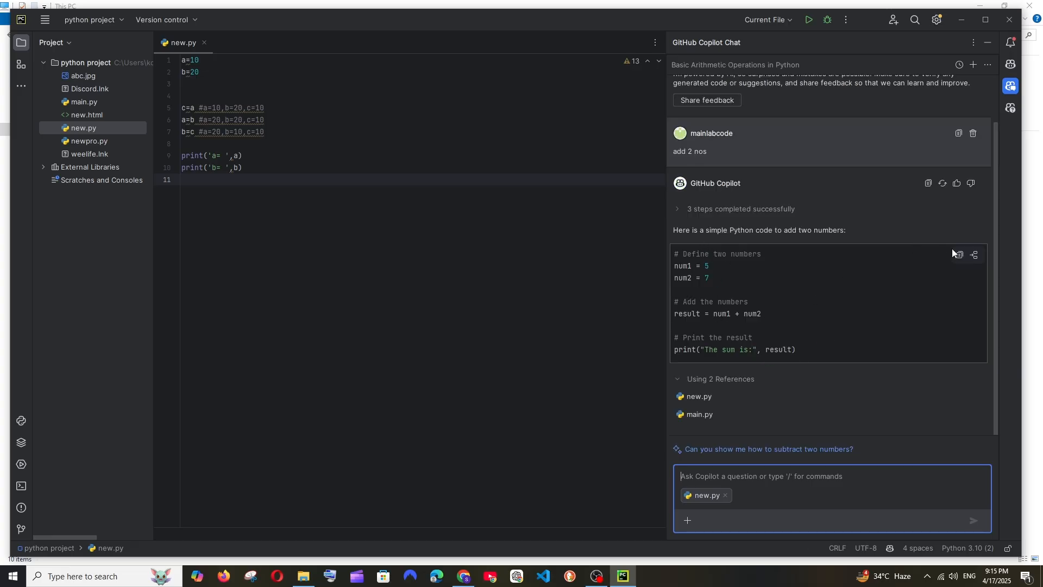
{"action": "mouse_move", "coordinate": [958, 254]}
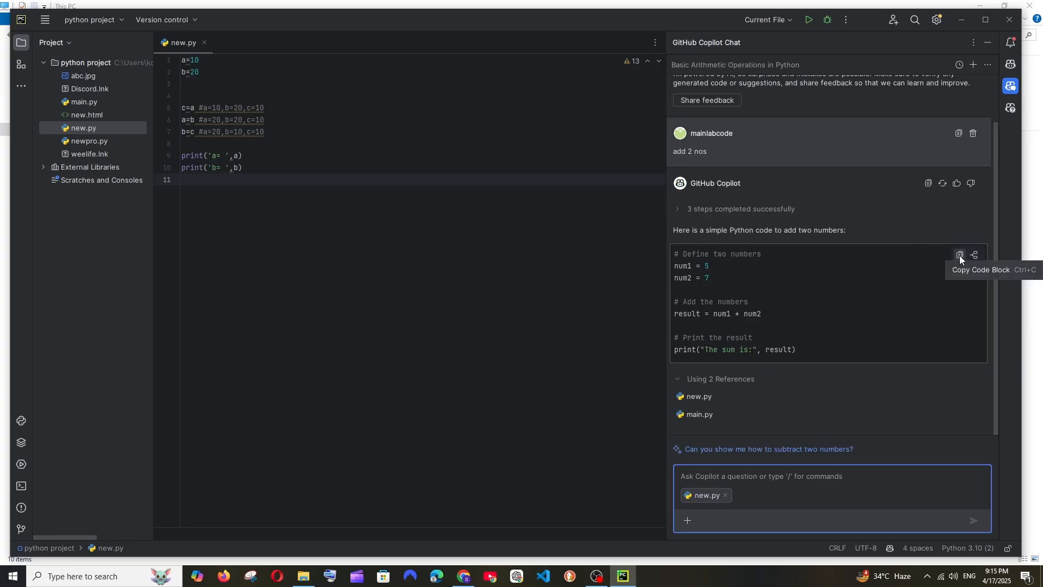
{"action": "mouse_move", "coordinate": [973, 255]}
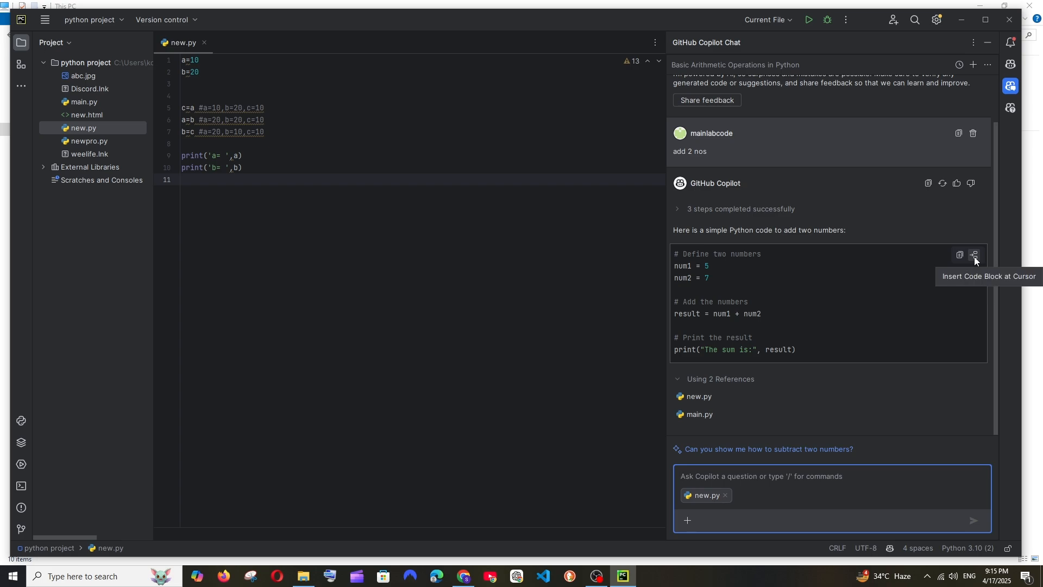
{"action": "left_click", "coordinate": [973, 255]}
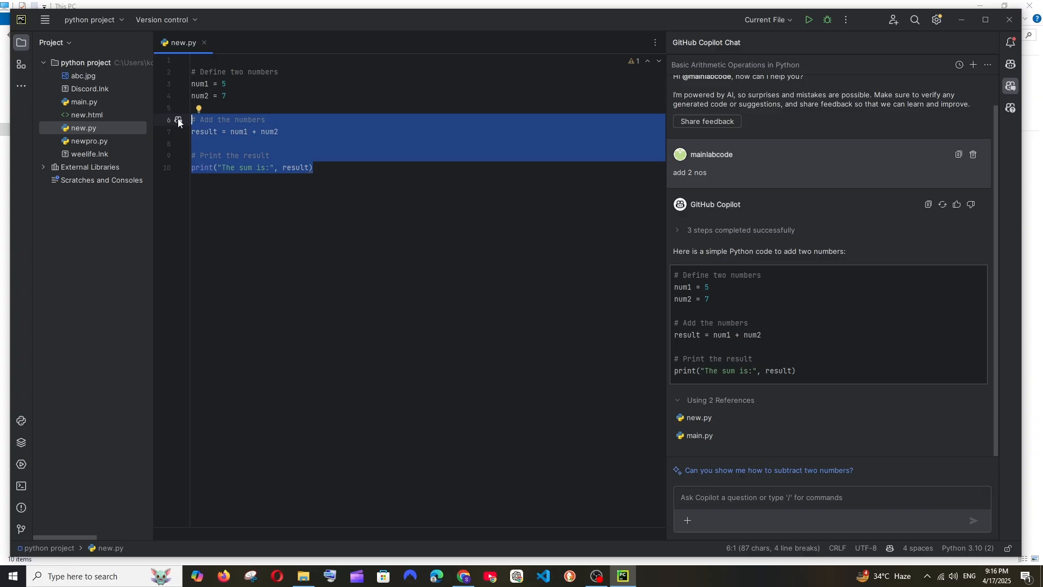
{"action": "left_click", "coordinate": [178, 121]}
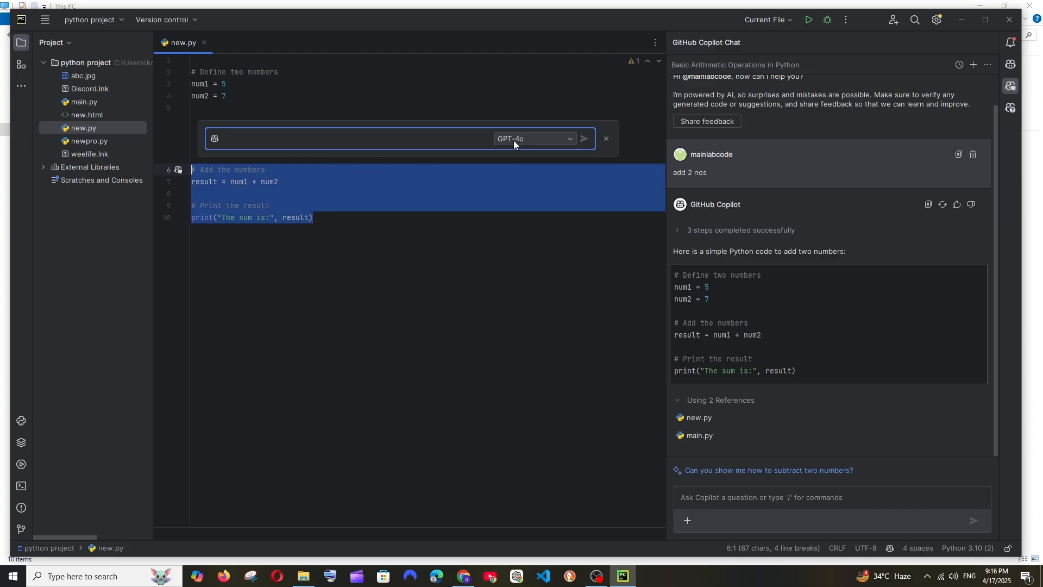
{"action": "left_click", "coordinate": [534, 138]}
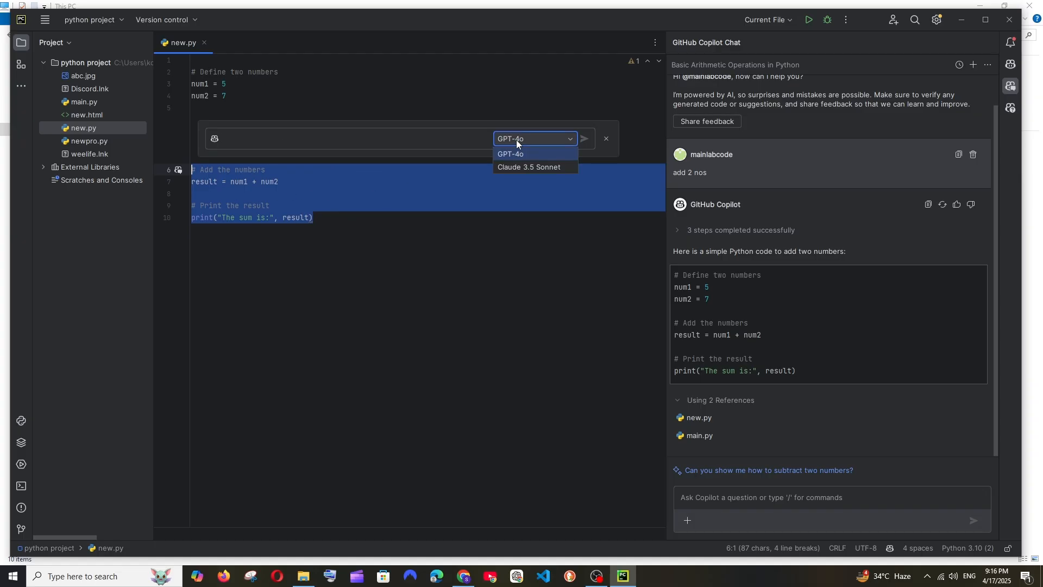
{"action": "left_click", "coordinate": [527, 166]}
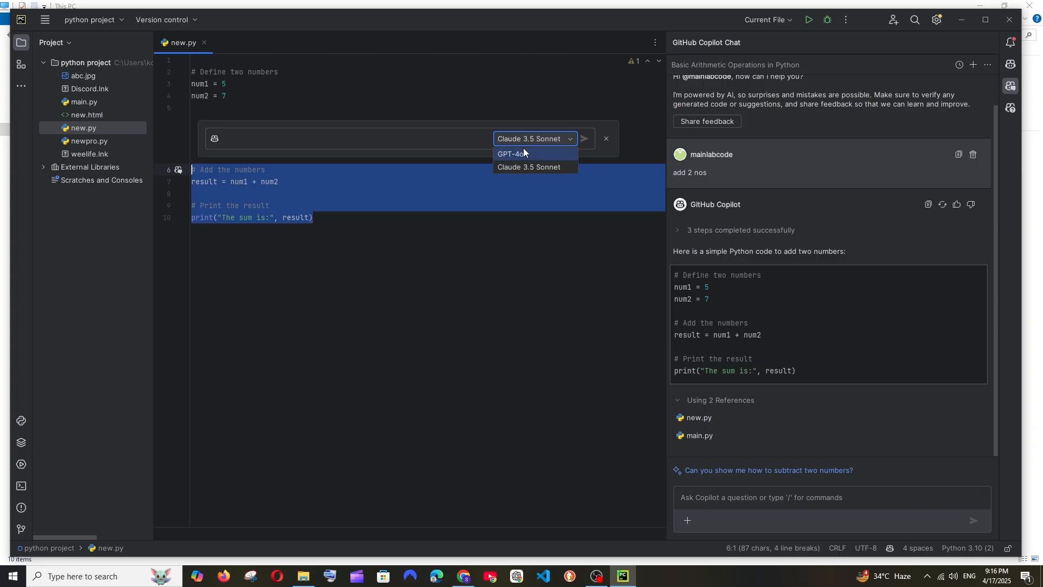
{"action": "left_click", "coordinate": [510, 154]}
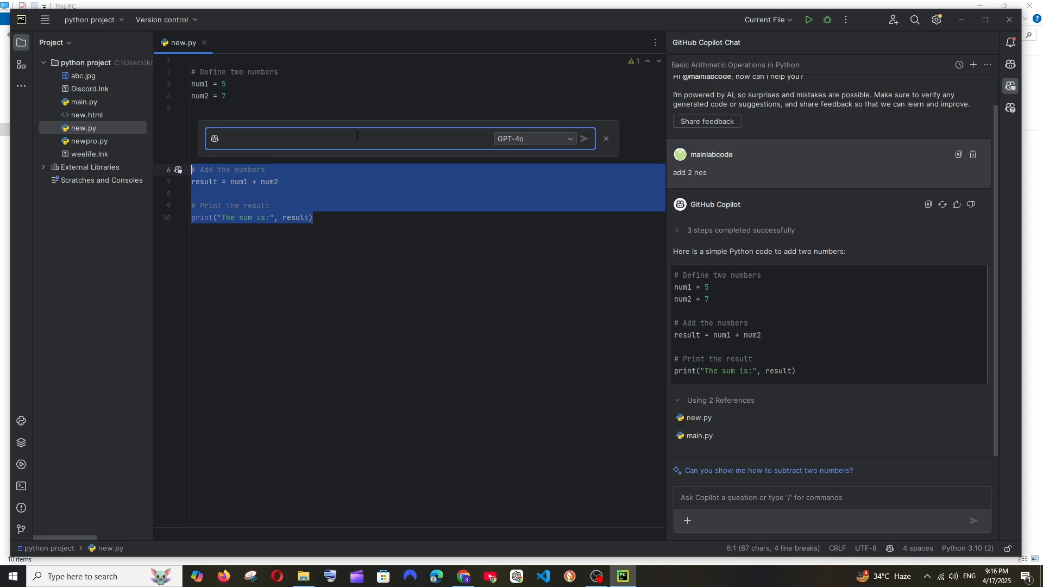
{"action": "left_click", "coordinate": [604, 139]}
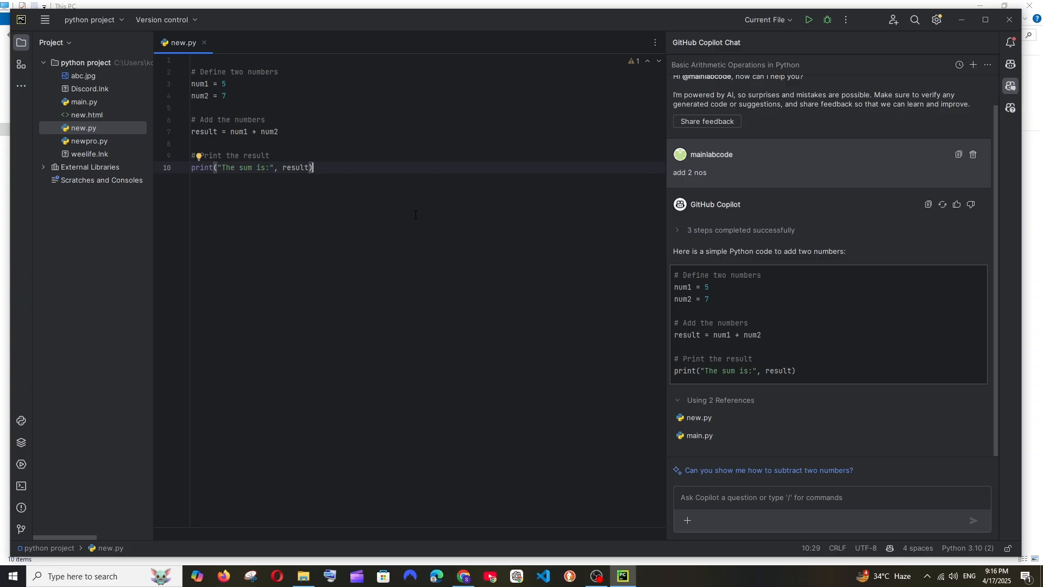
{"action": "mouse_move", "coordinate": [1010, 107]}
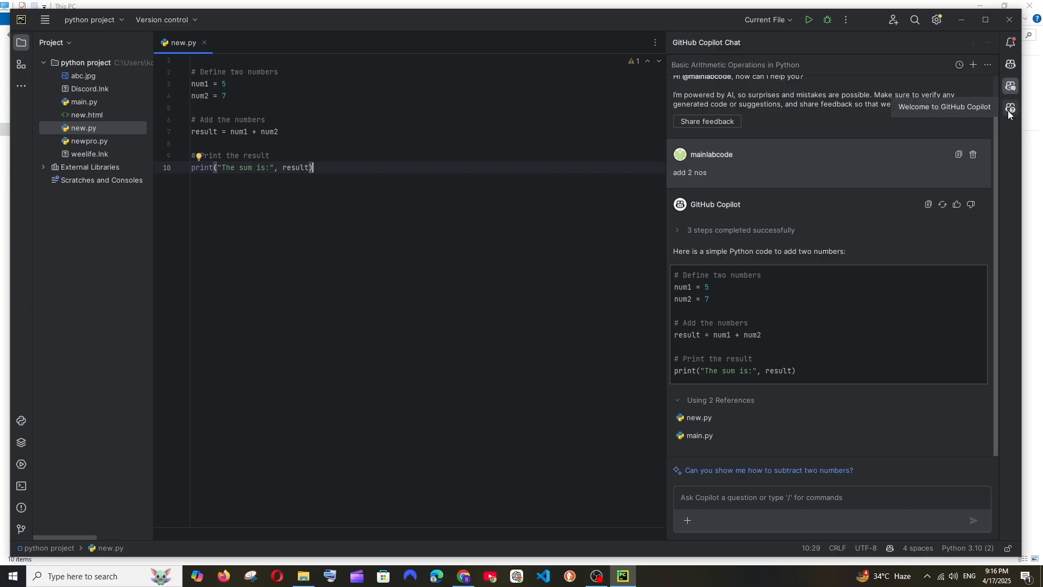